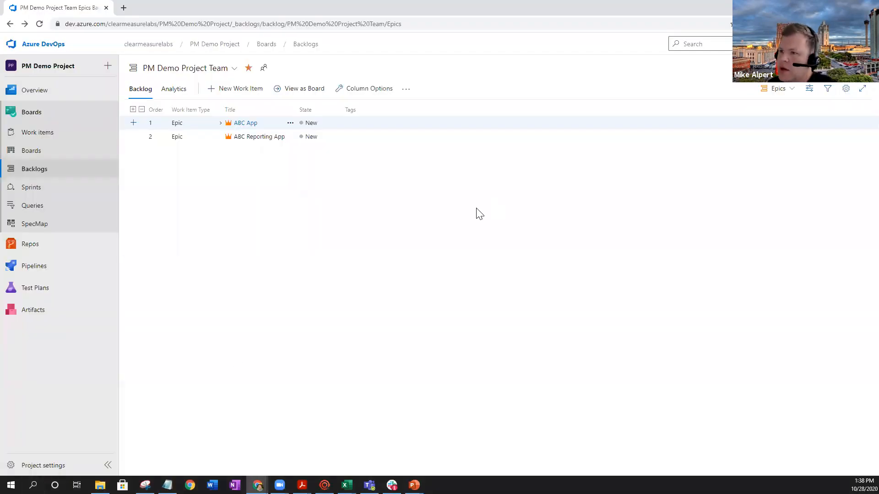
mouse_move(283, 238)
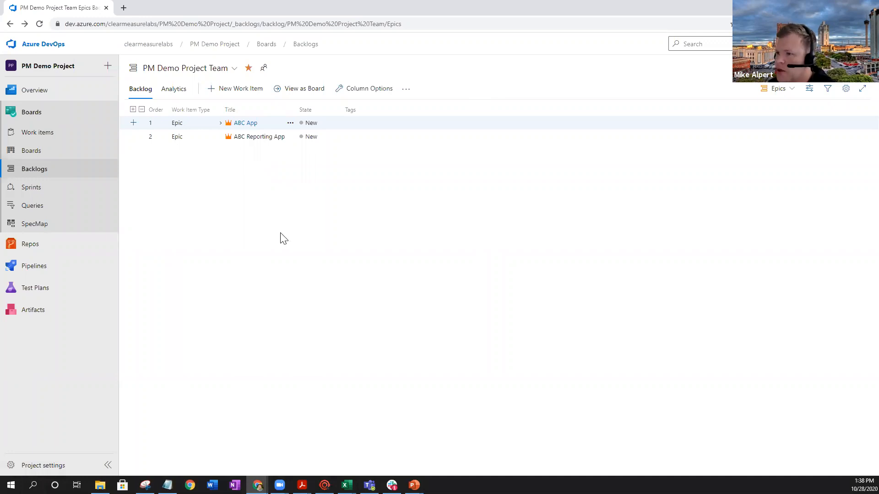
mouse_move(779, 154)
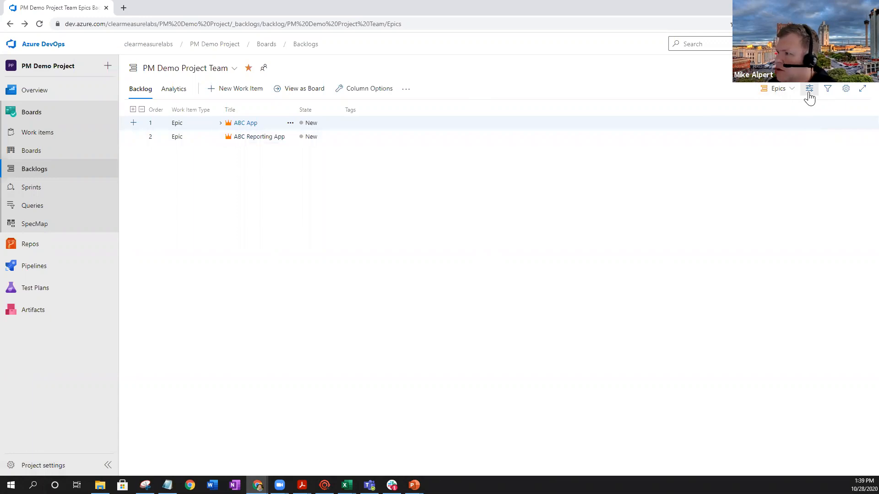
Add the 'Progress by all Work Items' rollup from the quick list to the backlog columns
left_click(809, 88)
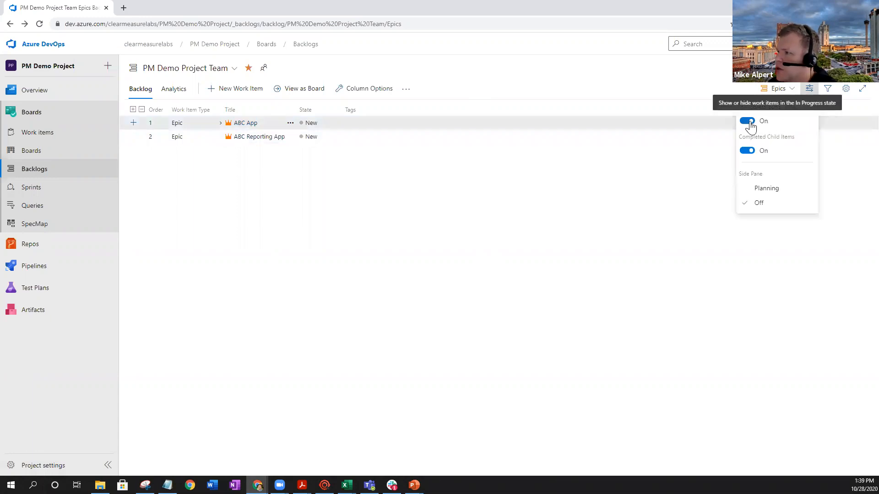
mouse_move(754, 155)
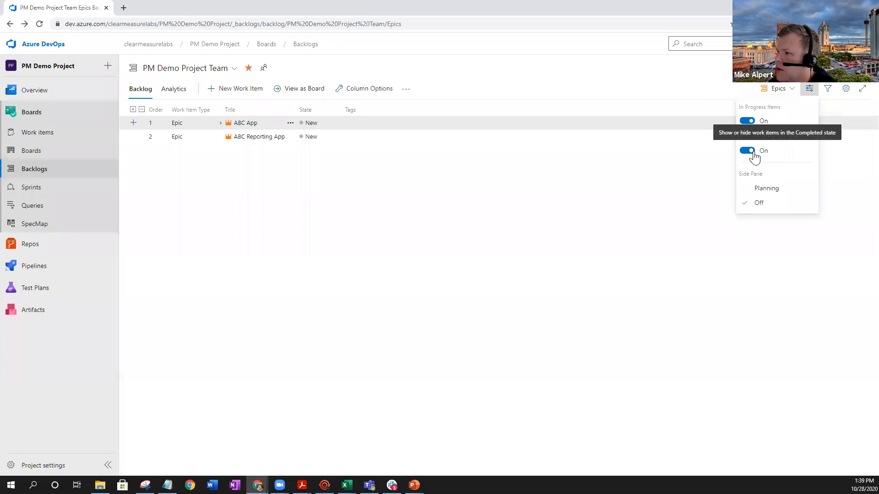
left_click(370, 88)
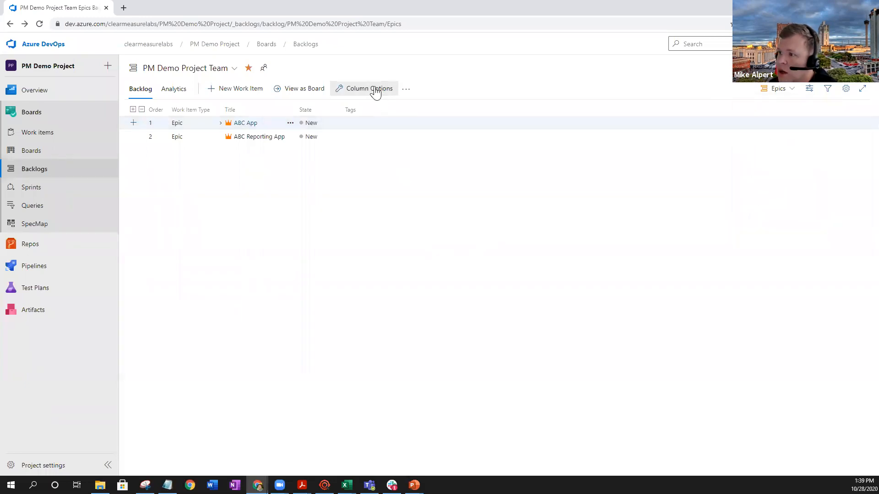
left_click(368, 89)
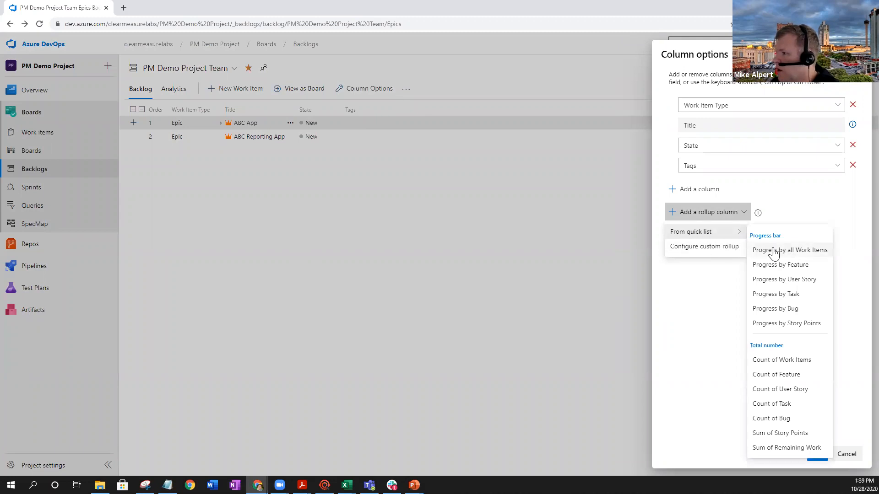
mouse_move(799, 253)
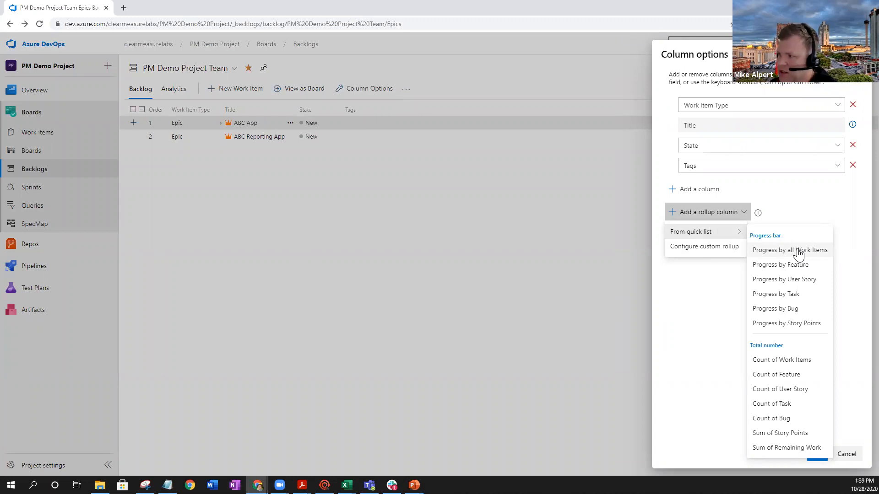
left_click(790, 249)
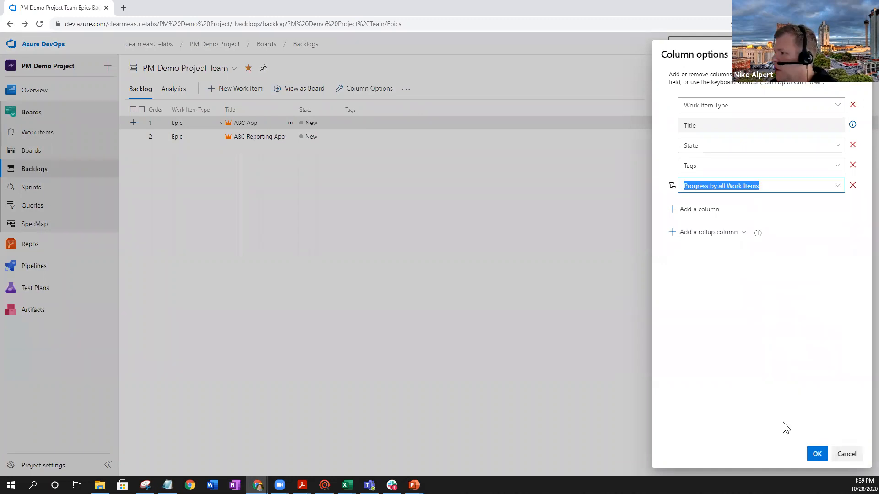
Apply the column options so the backlog shows ABC App at 21% progress
left_click(817, 454)
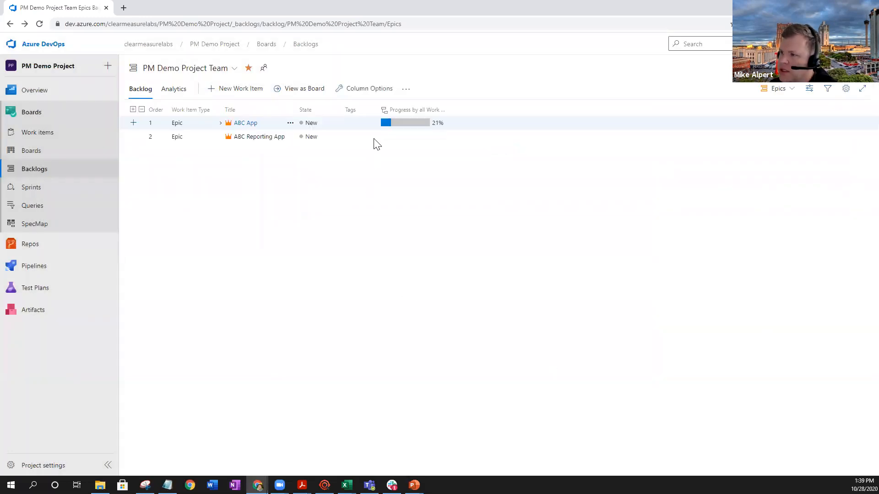
mouse_move(453, 133)
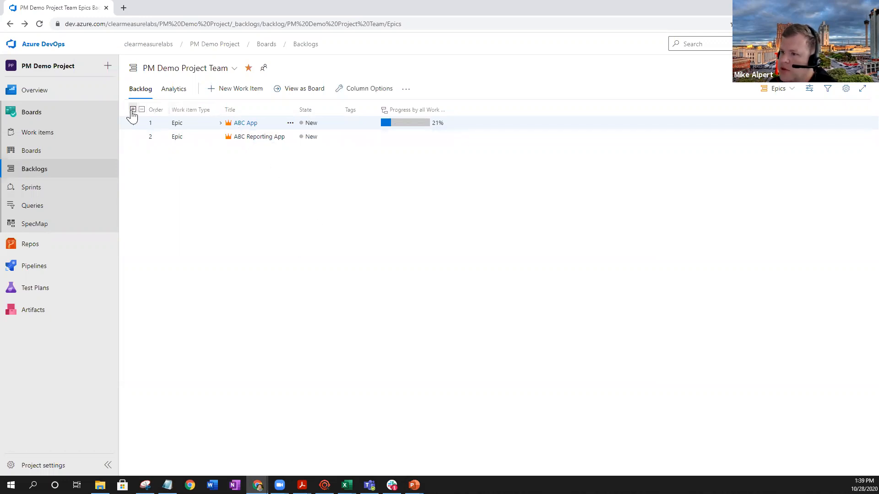
Expand all levels to show per-feature progress: User Login 100%, User Reports 11%, User Admin 0%
left_click(220, 123)
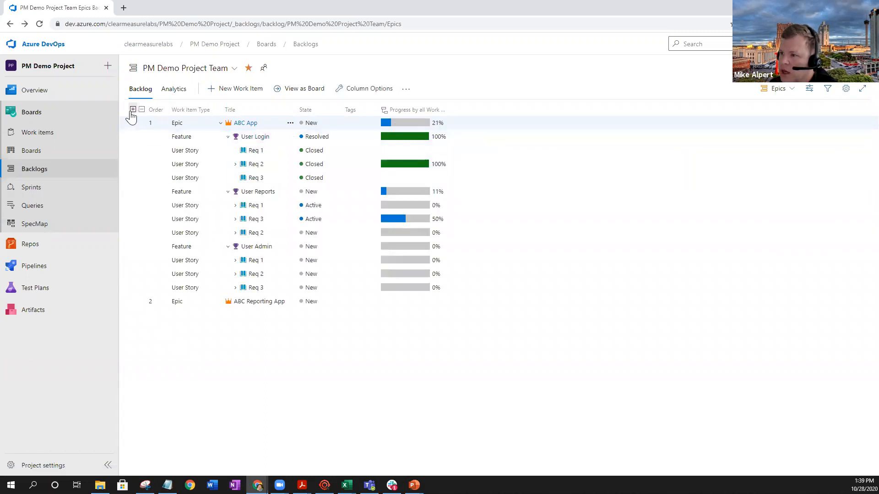
mouse_move(345, 338)
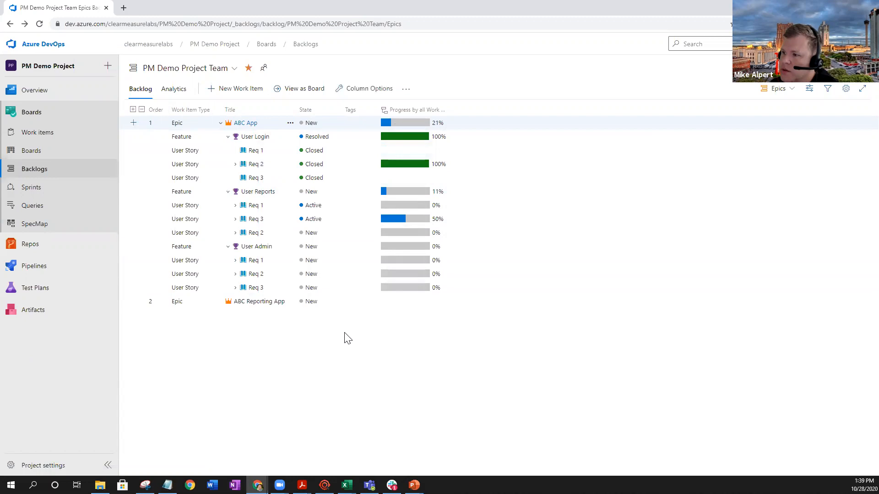
mouse_move(364, 352)
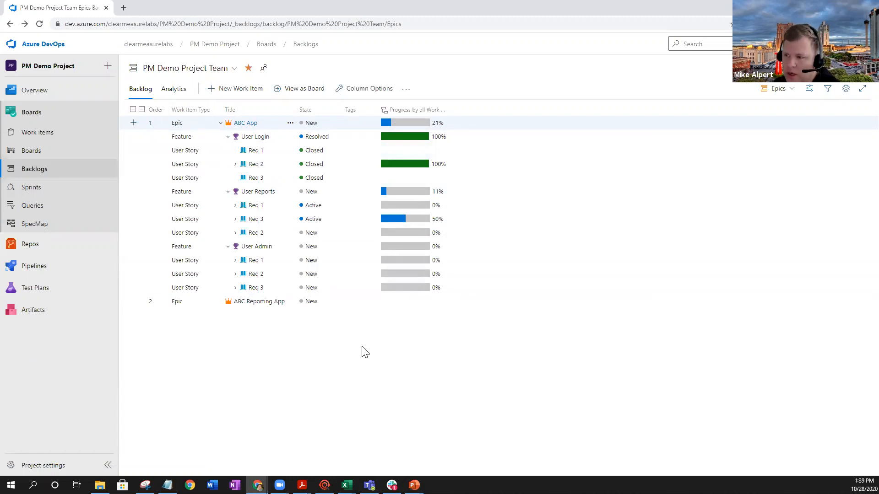